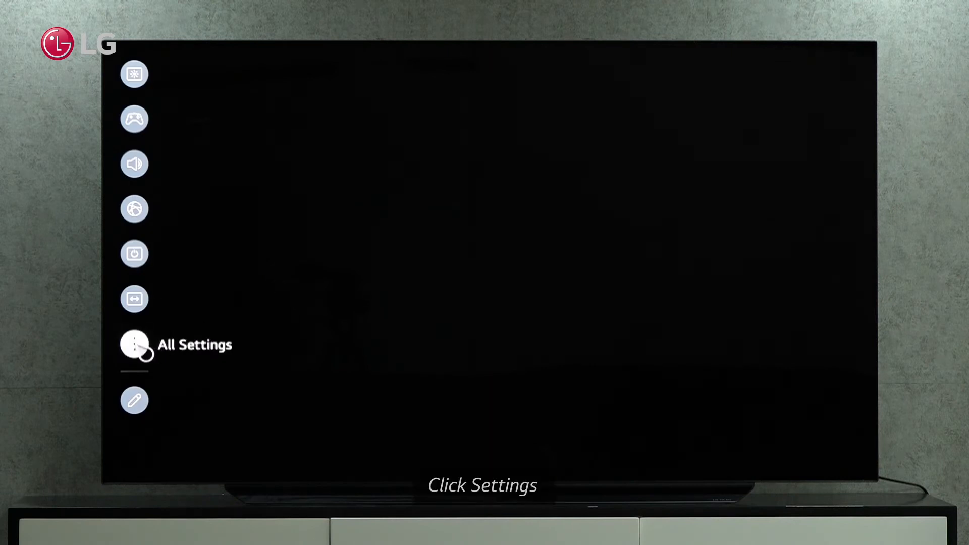
- Go through All Settings > General > System to the Safety page
{"action": "left_click", "coordinate": [133, 344]}
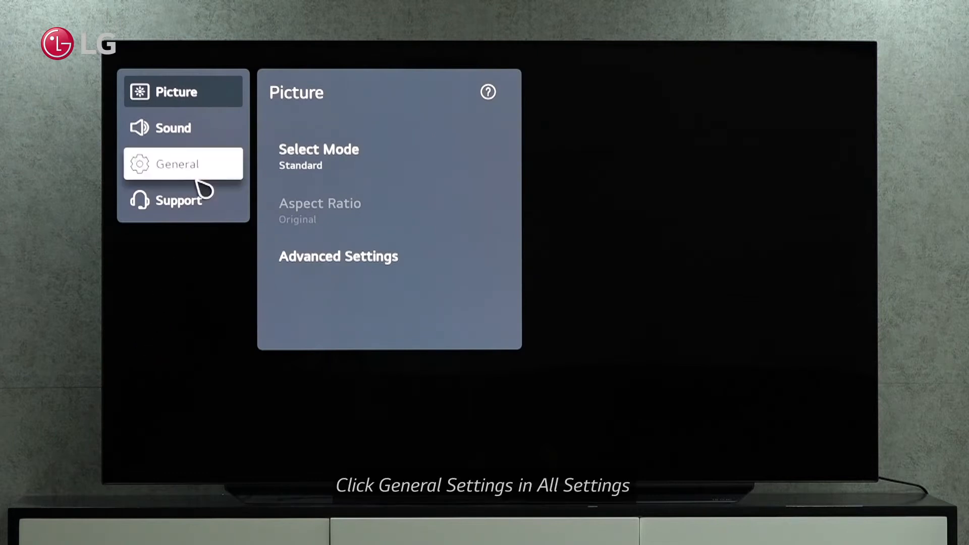
{"action": "left_click", "coordinate": [177, 163]}
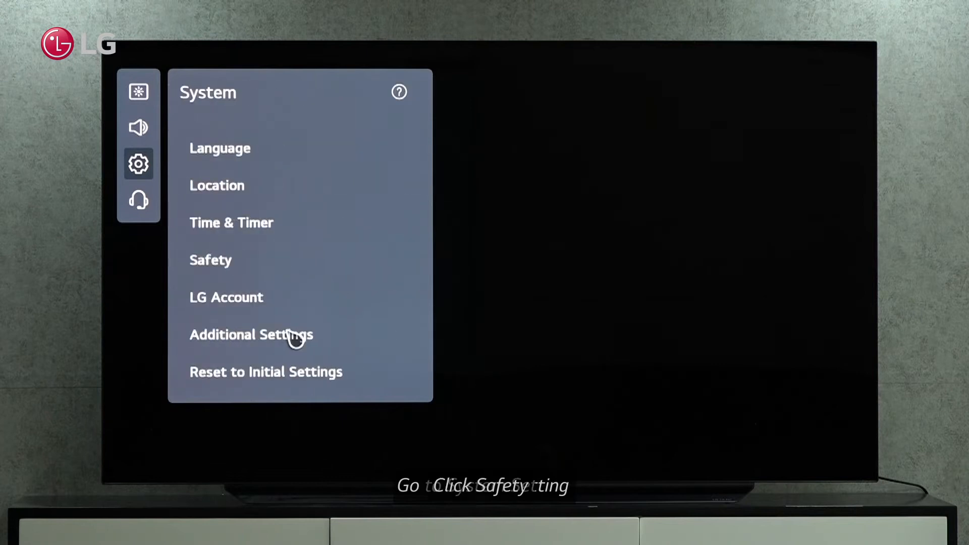
{"action": "left_click", "coordinate": [210, 259]}
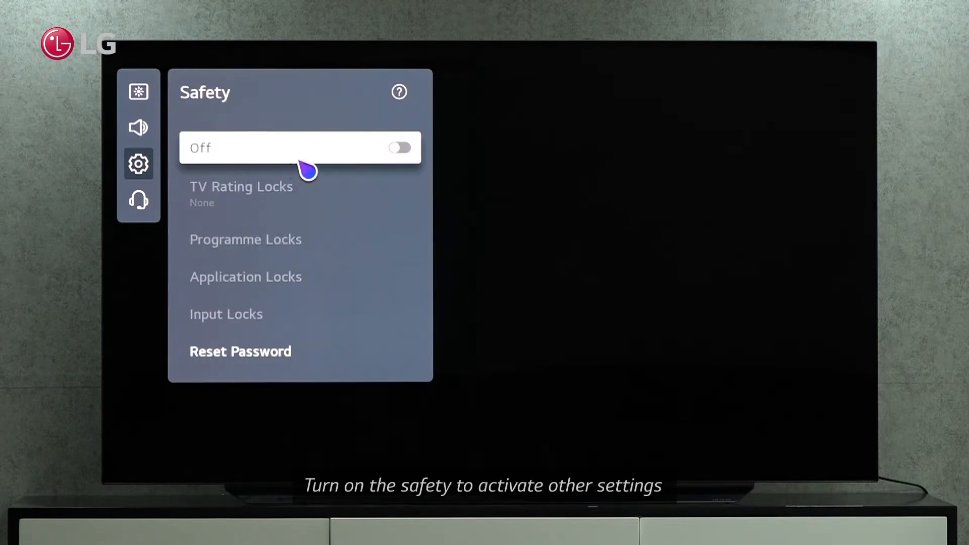
- Switch Safety on and enter digits of the default password on the number pad
{"action": "left_click", "coordinate": [398, 147]}
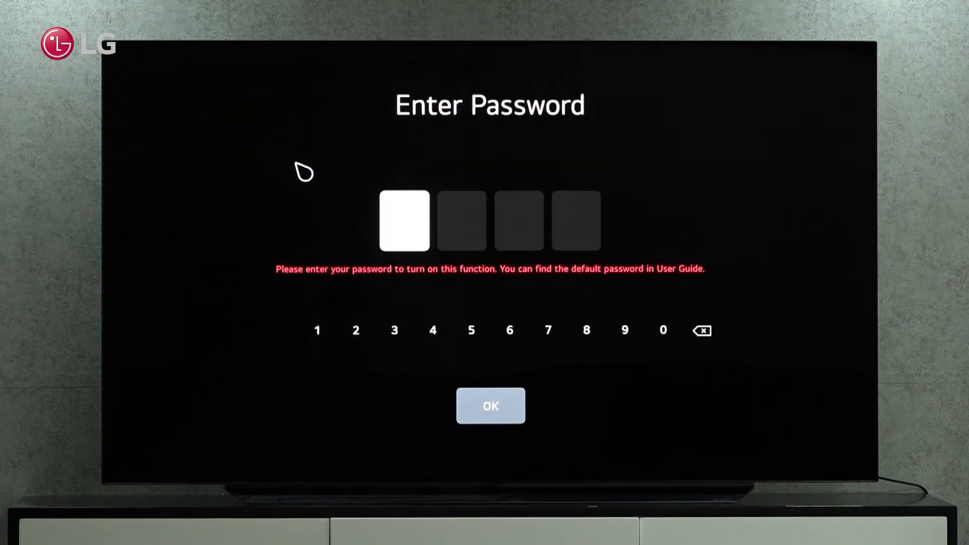
{"action": "left_click", "coordinate": [663, 330]}
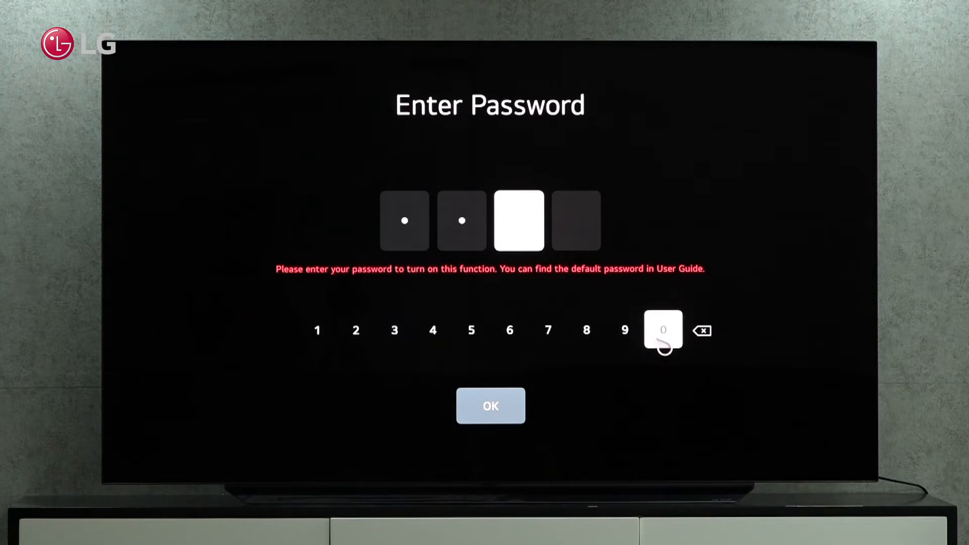
{"action": "left_click", "coordinate": [663, 330]}
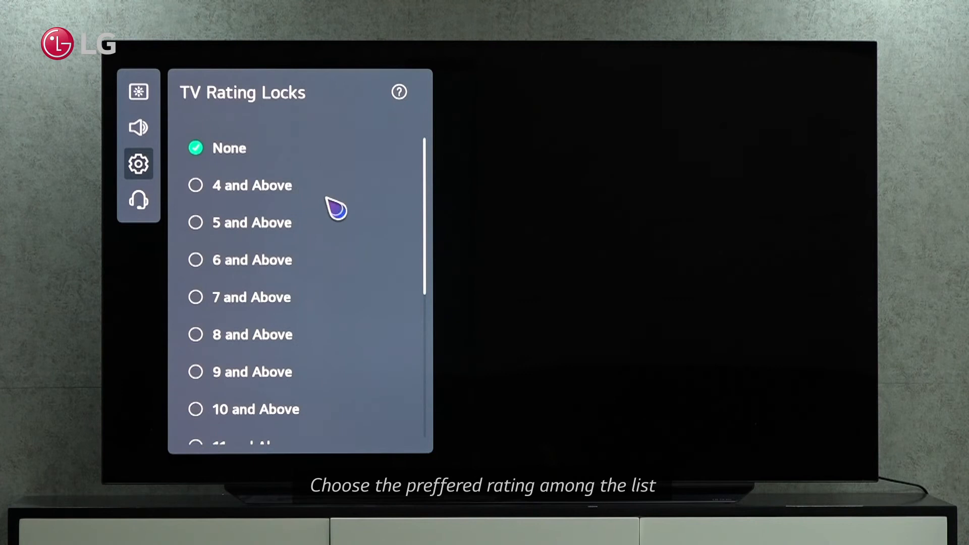
{"action": "mouse_move", "coordinate": [330, 231]}
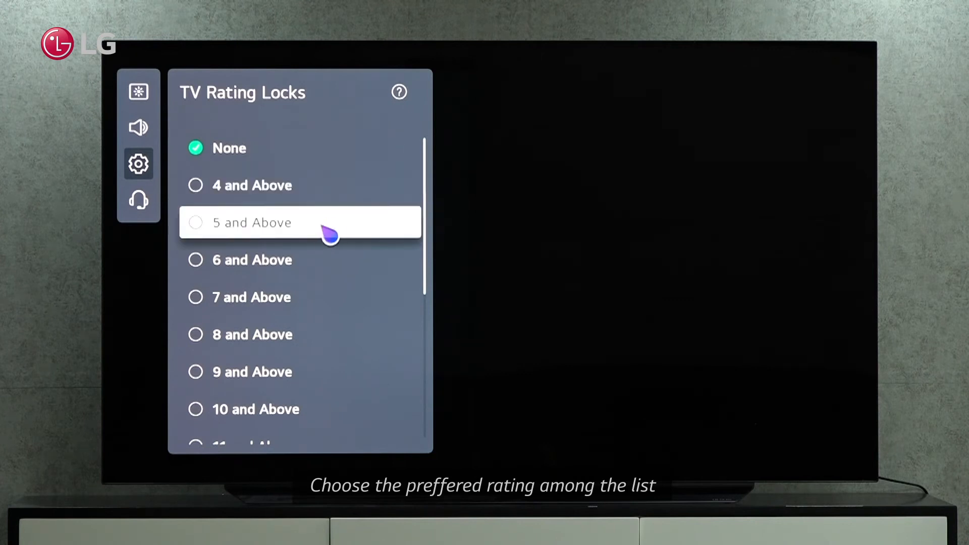
{"action": "mouse_move", "coordinate": [321, 245]}
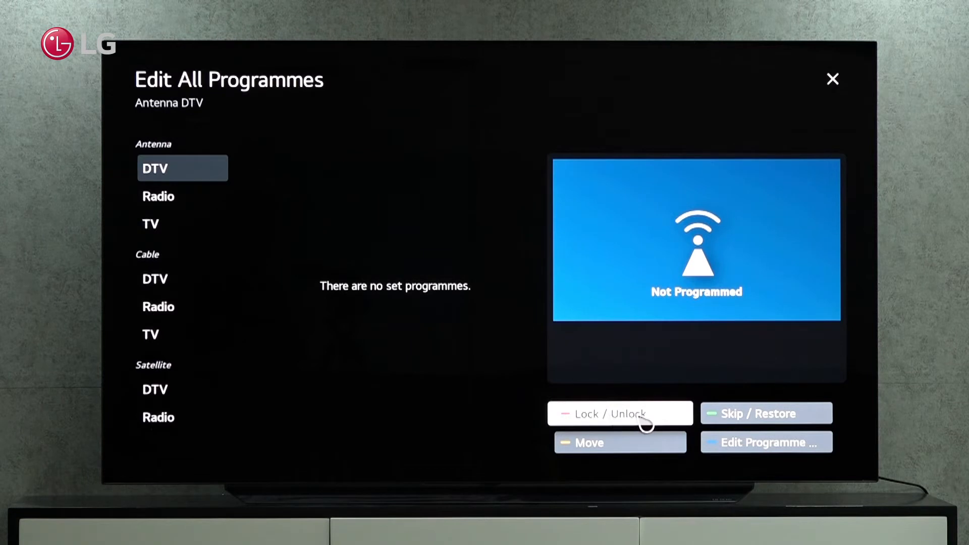
{"action": "mouse_move", "coordinate": [661, 426]}
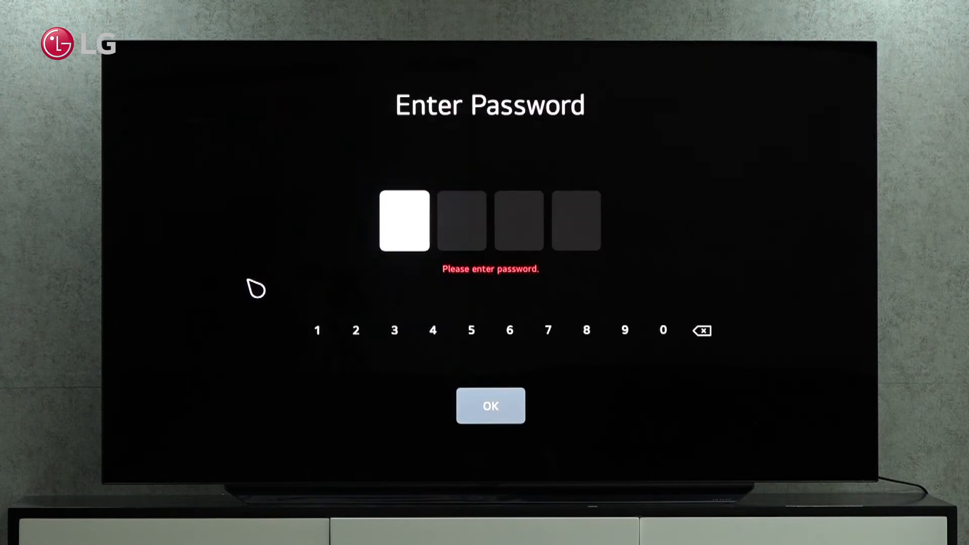
- Enter password digits on the number pad to unlock Application Locks
{"action": "left_click", "coordinate": [663, 330]}
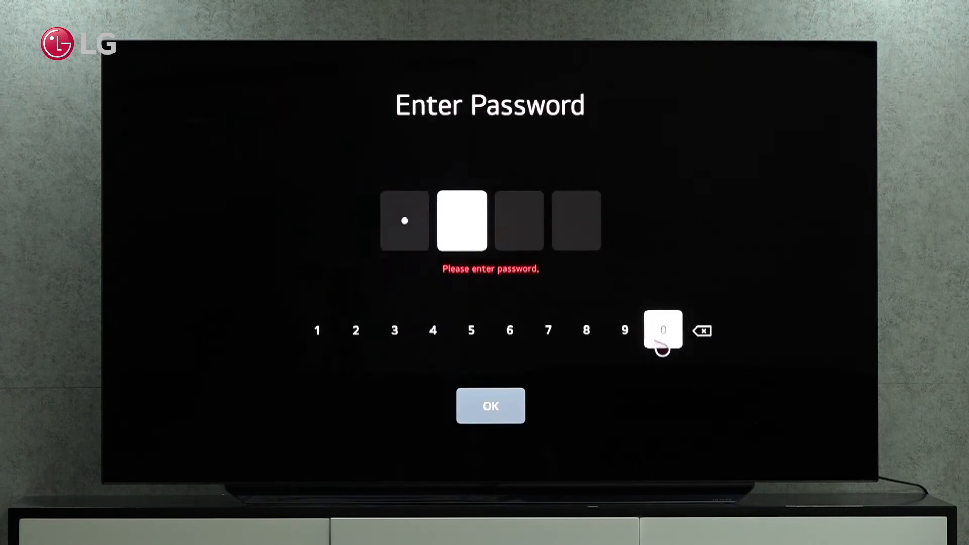
{"action": "left_click", "coordinate": [662, 330]}
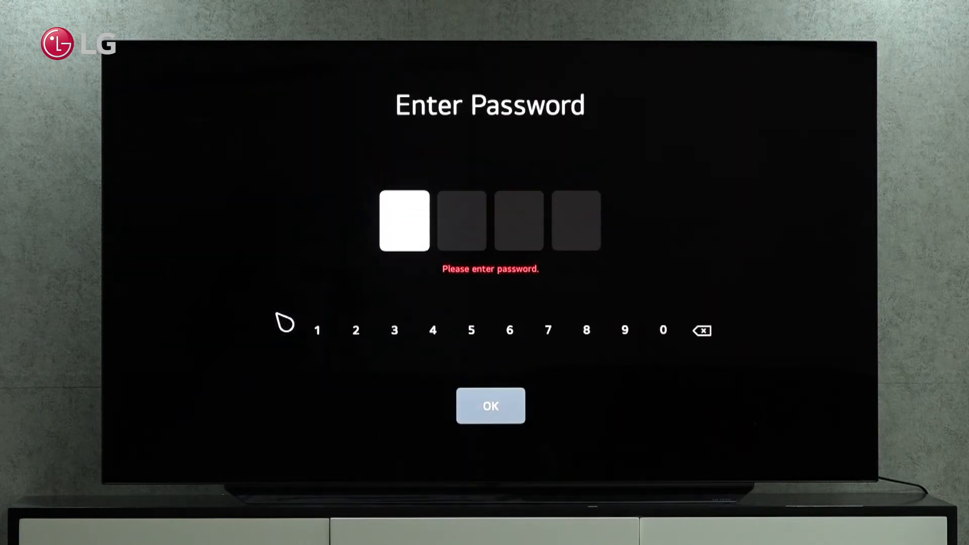
- Enter a password digit on the number pad for Input Locks
{"action": "left_click", "coordinate": [663, 330]}
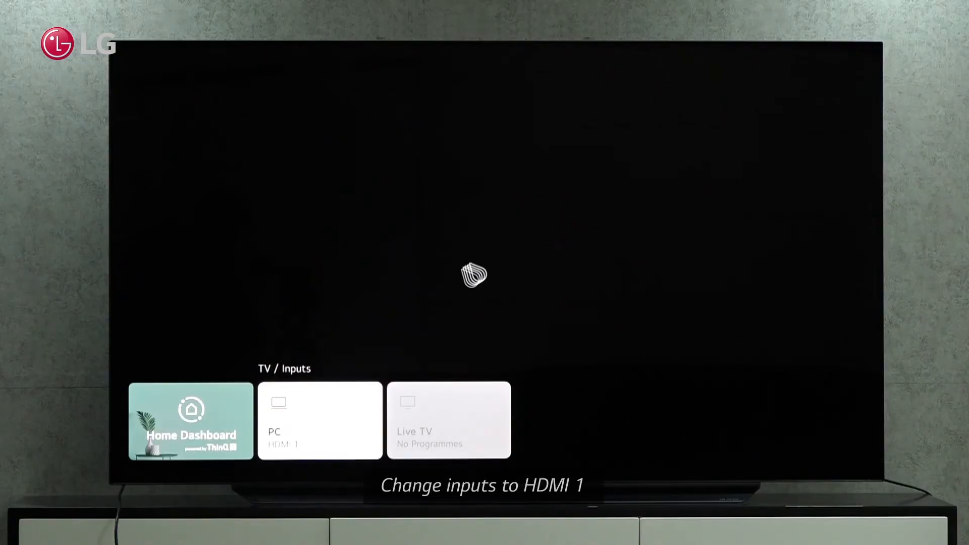
- Switch to the PC input on HDMI 1 and enter password digits to unlock it
{"action": "left_click", "coordinate": [319, 420]}
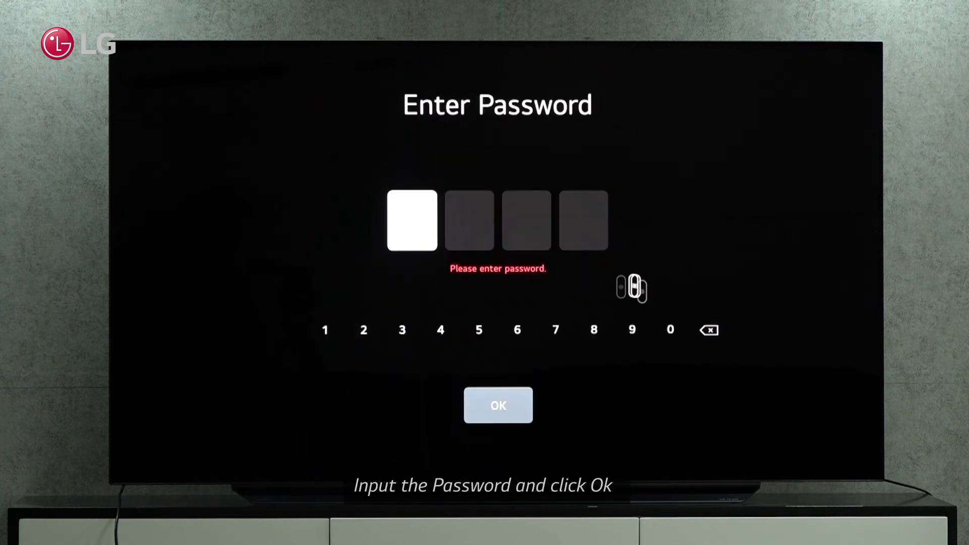
{"action": "left_click", "coordinate": [670, 329]}
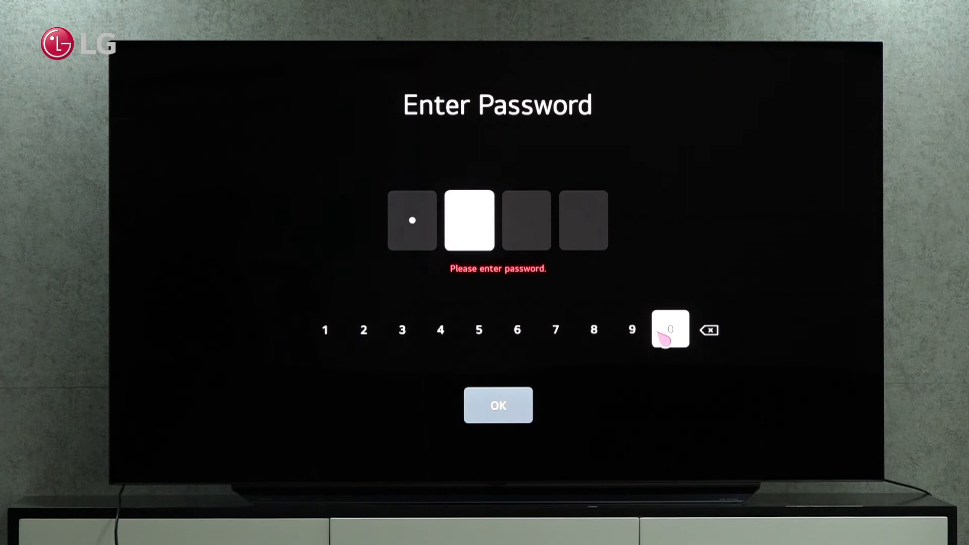
{"action": "left_click", "coordinate": [670, 329]}
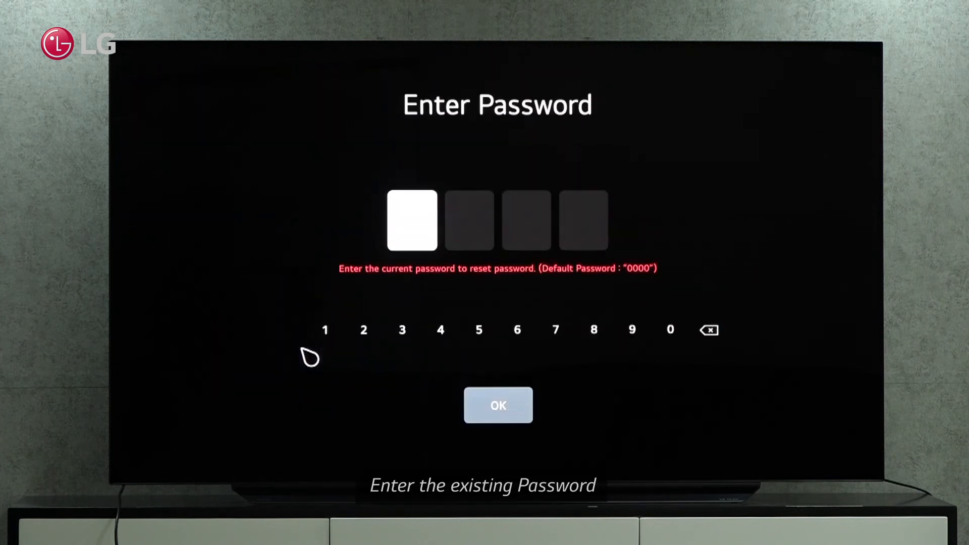
{"action": "mouse_move", "coordinate": [670, 330]}
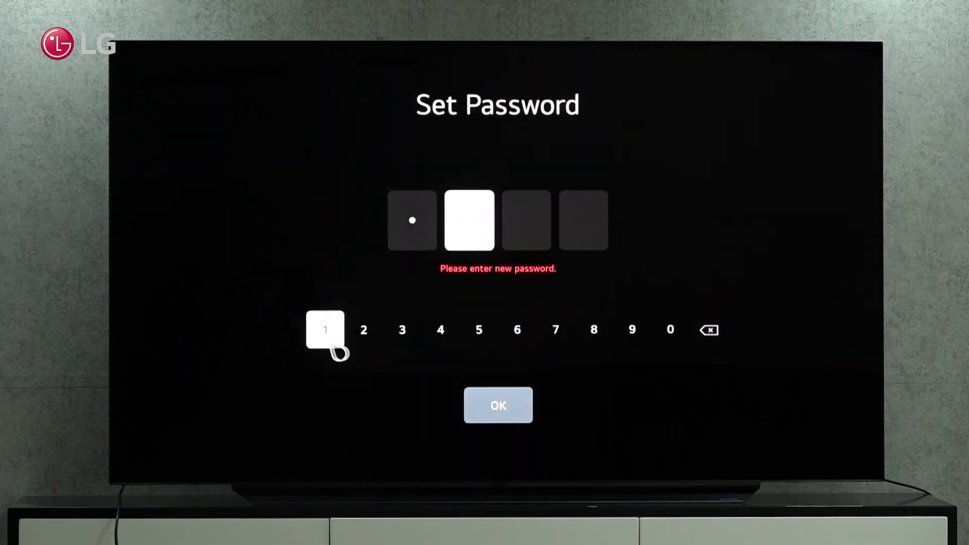
- Finish entering the new four-digit password and re-enter it to confirm
{"action": "left_click", "coordinate": [440, 329]}
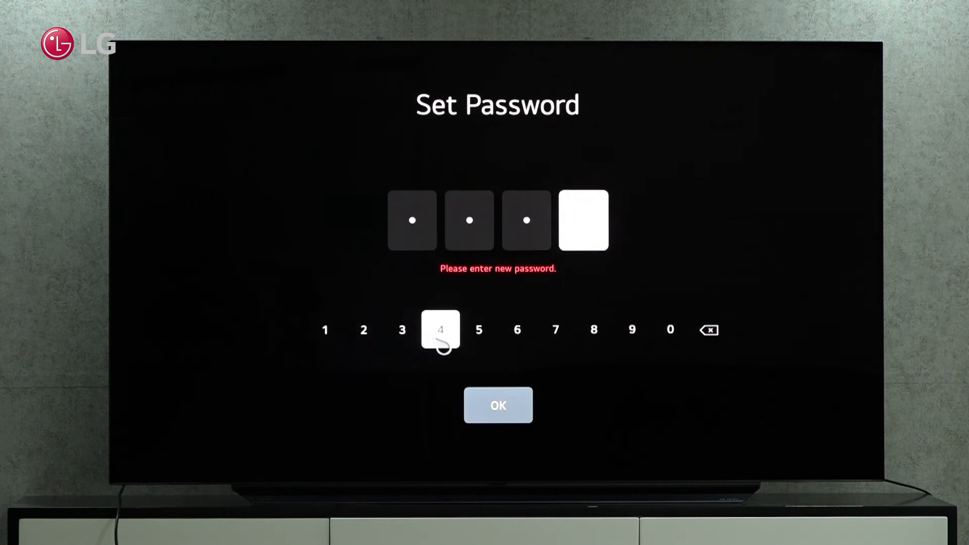
{"action": "left_click", "coordinate": [441, 330]}
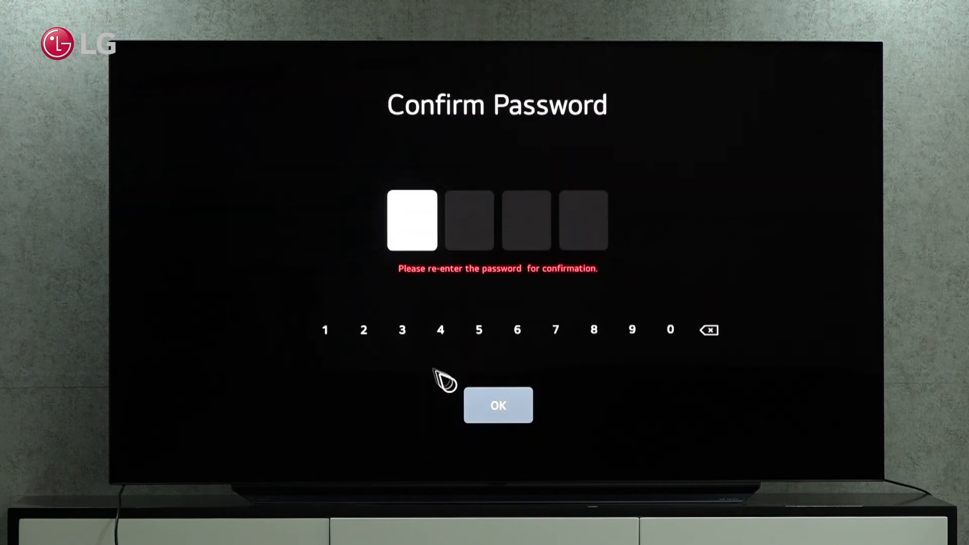
{"action": "left_click", "coordinate": [363, 330]}
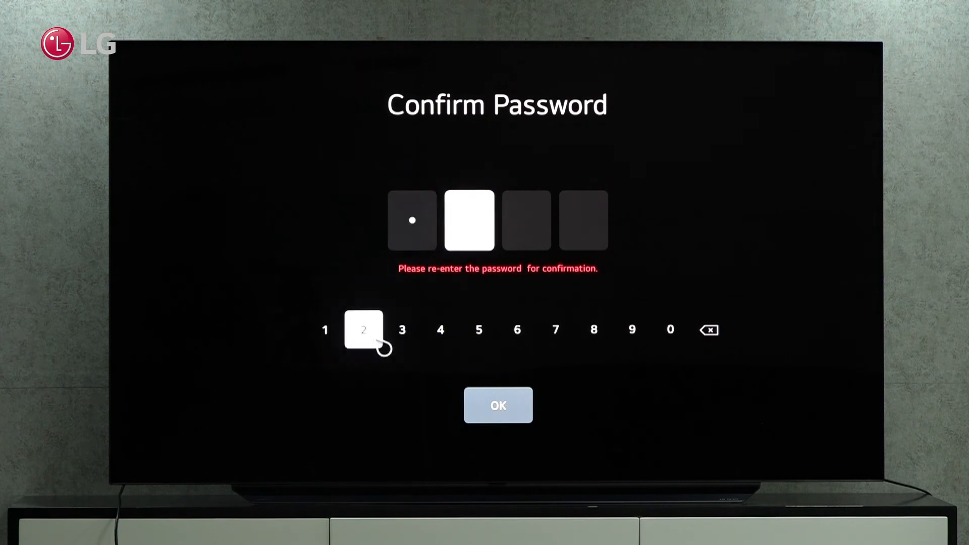
{"action": "left_click", "coordinate": [440, 330]}
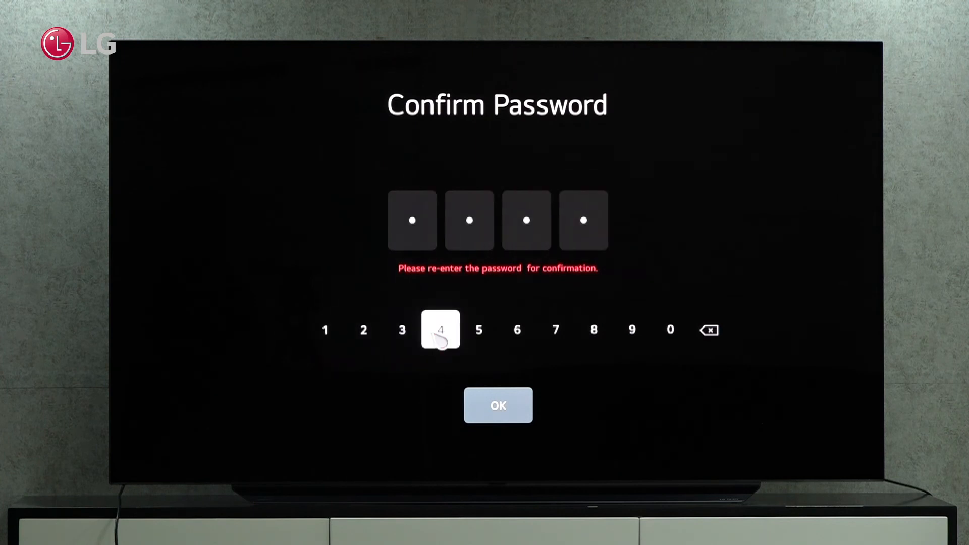